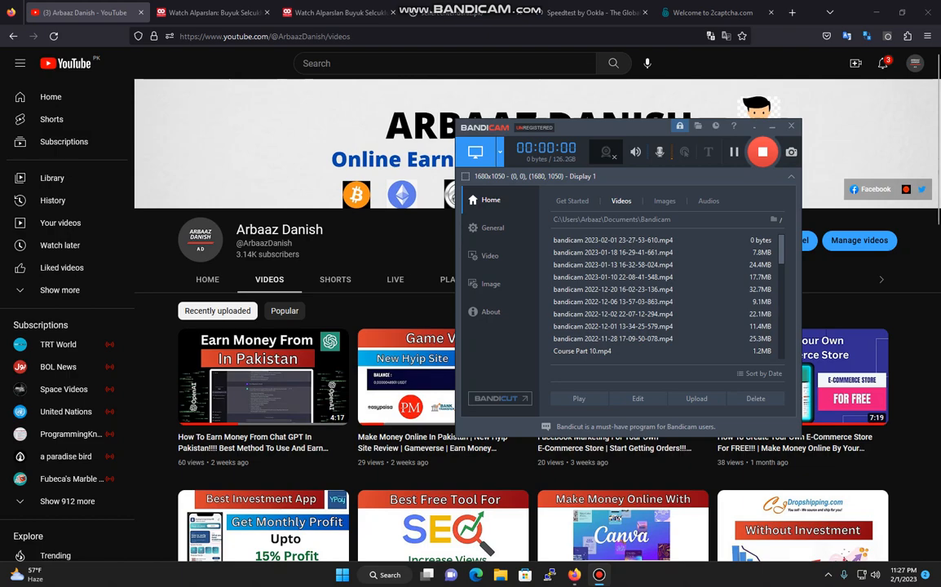
Switch from the YouTube channel page to the 2Captcha worker Dashboard tab
click(791, 126)
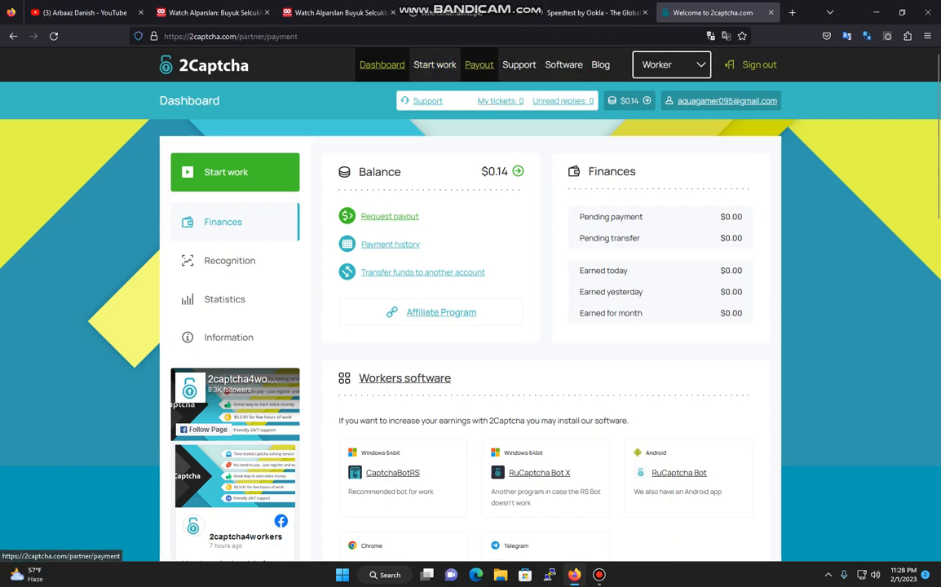
View Payment history: $0.14 available, $0.50 minimum, Perfect Money wallet and past payouts
click(389, 215)
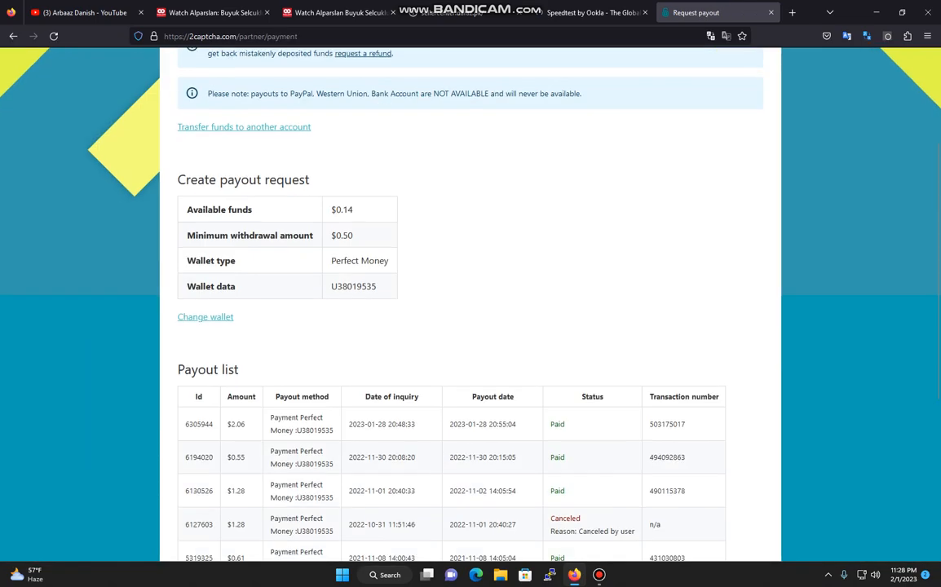
scroll(down, 3)
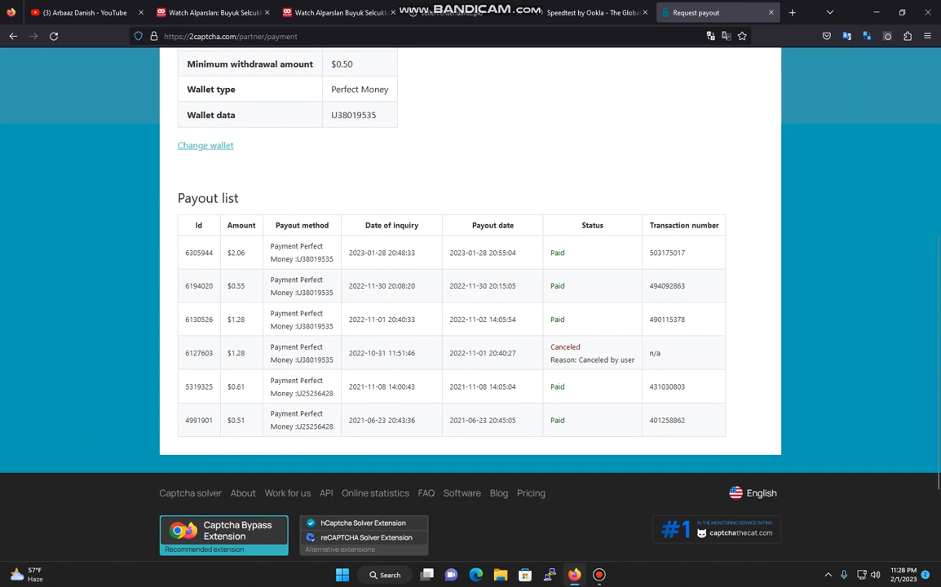
scroll(up, 3)
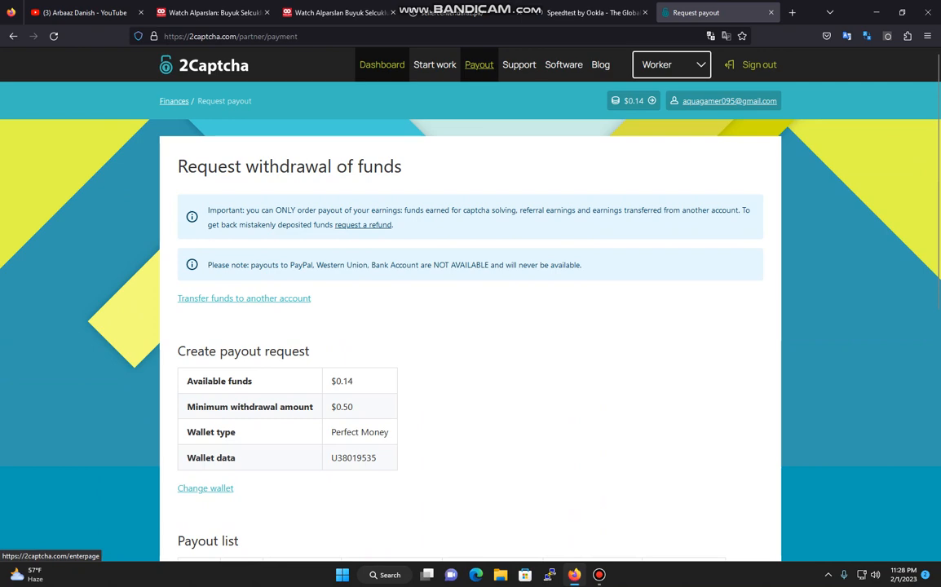
mouse_move(435, 65)
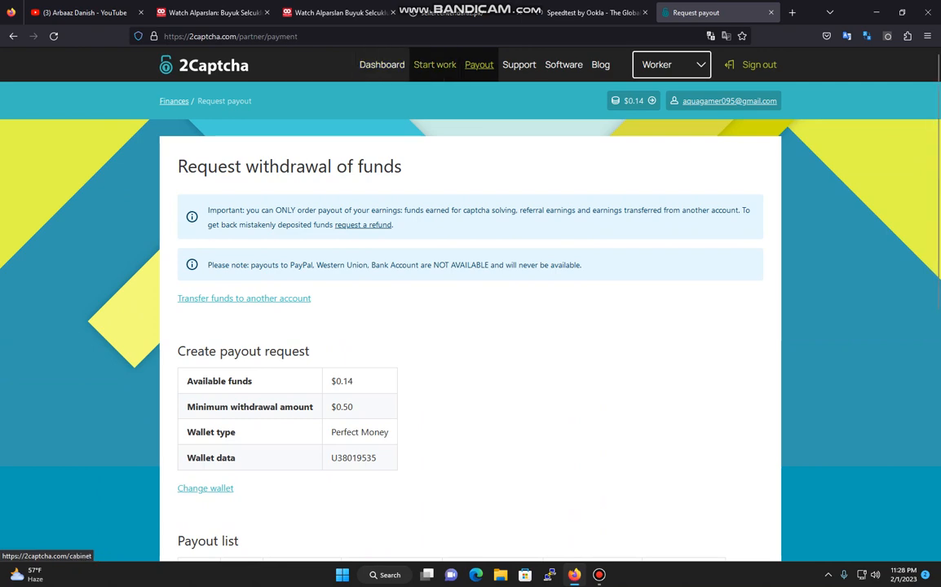
Start captcha work from the Worker cabinet via Start work and Start
click(435, 64)
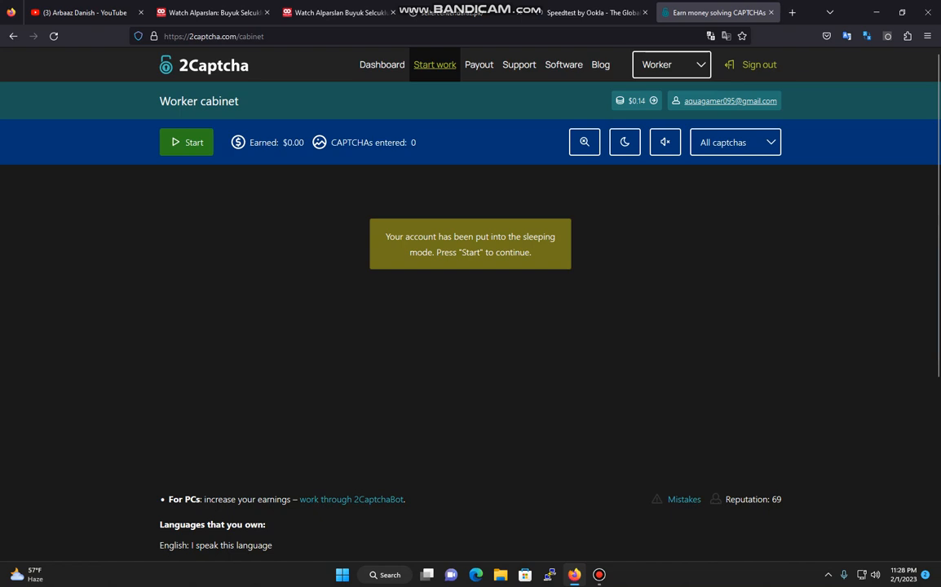
click(186, 142)
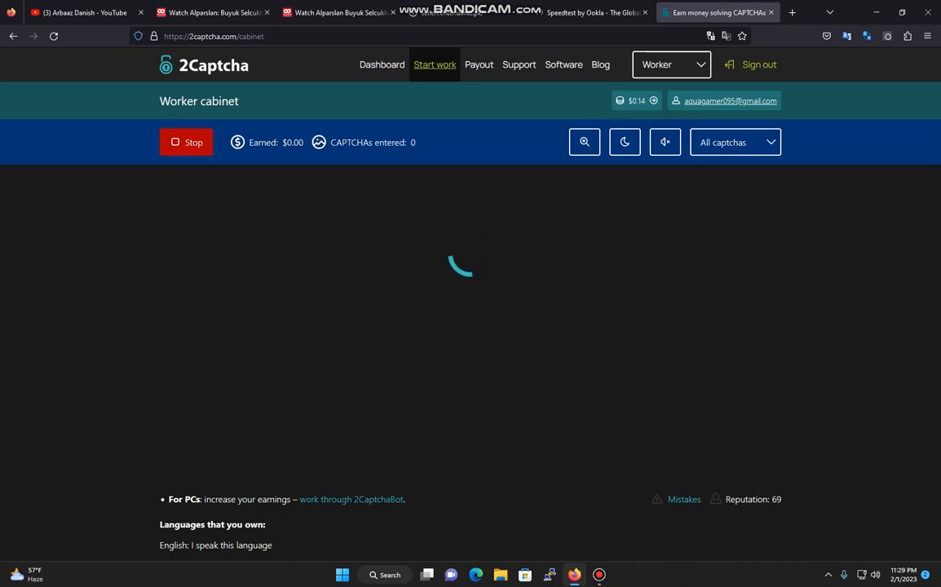
Return to the Dashboard and review the Workers software list
click(380, 65)
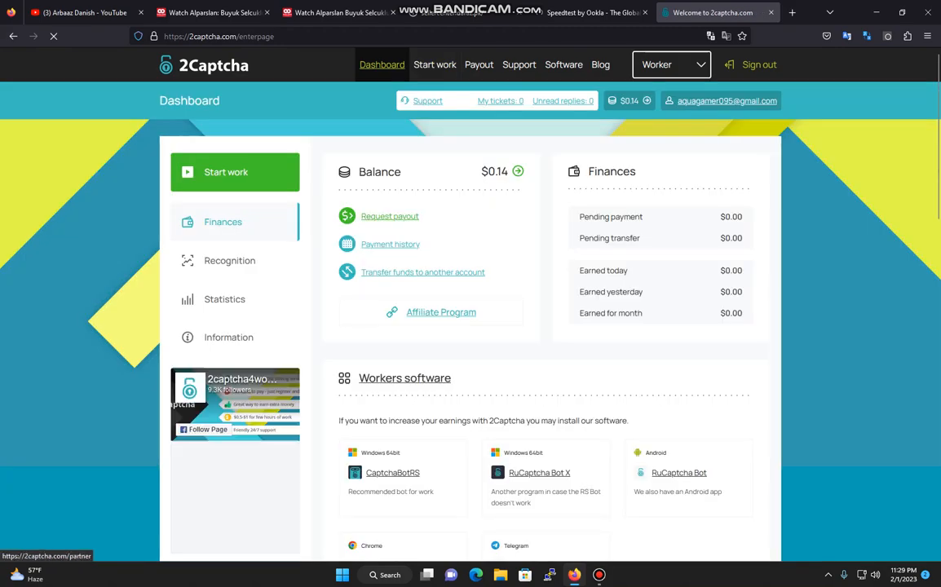
scroll(down, 3)
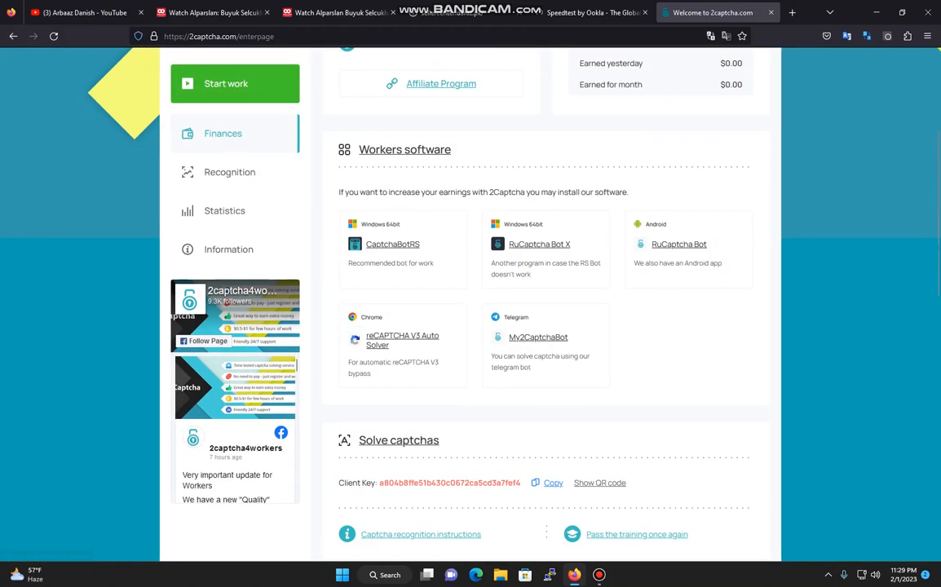
scroll(up, 3)
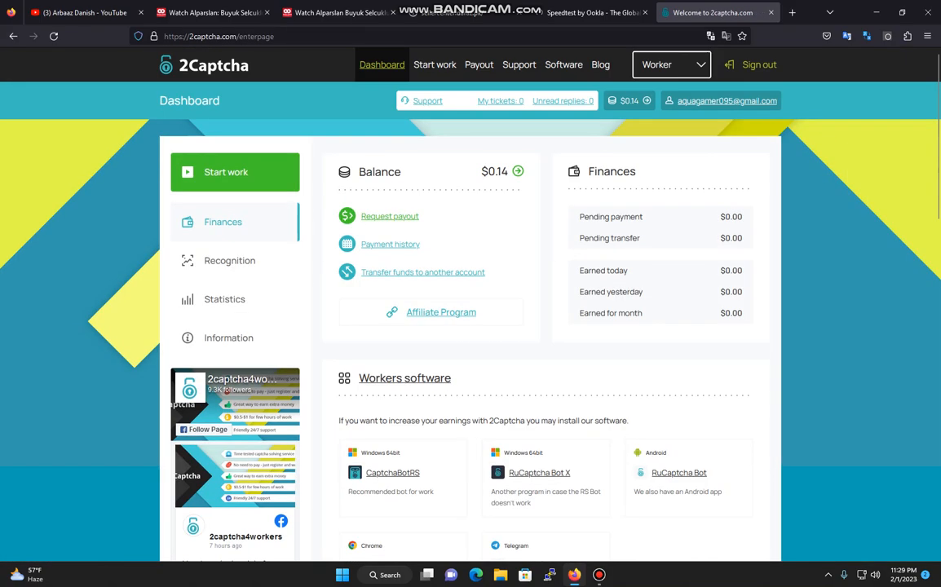